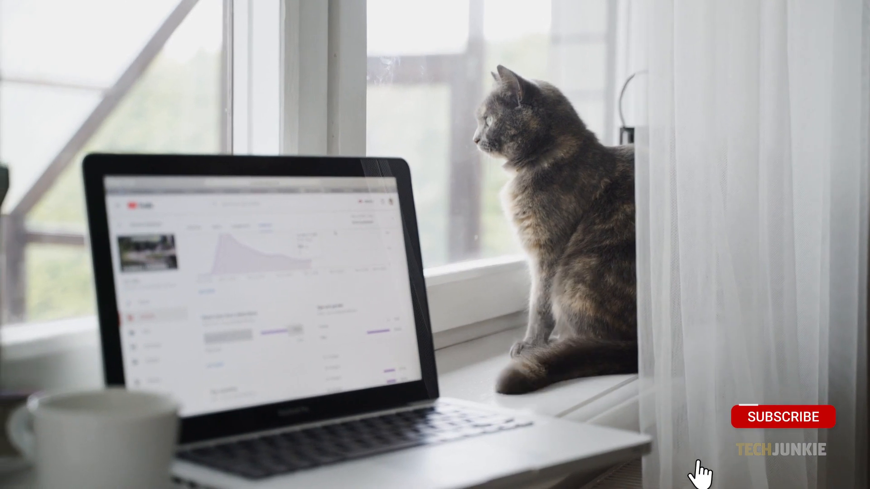
Open the VICE video 'The Opioid Crisis Sweeping Africa | The War on Drugs'.
click(784, 417)
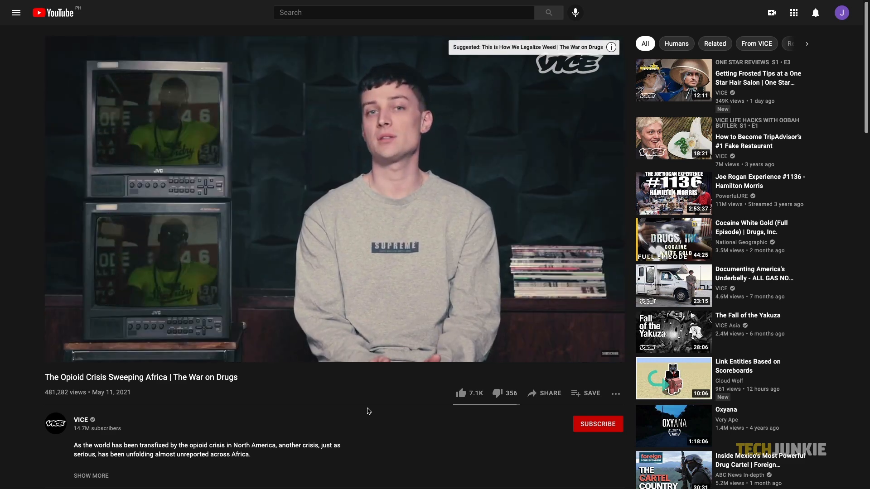
Open the transcript from the video's More actions menu.
click(615, 393)
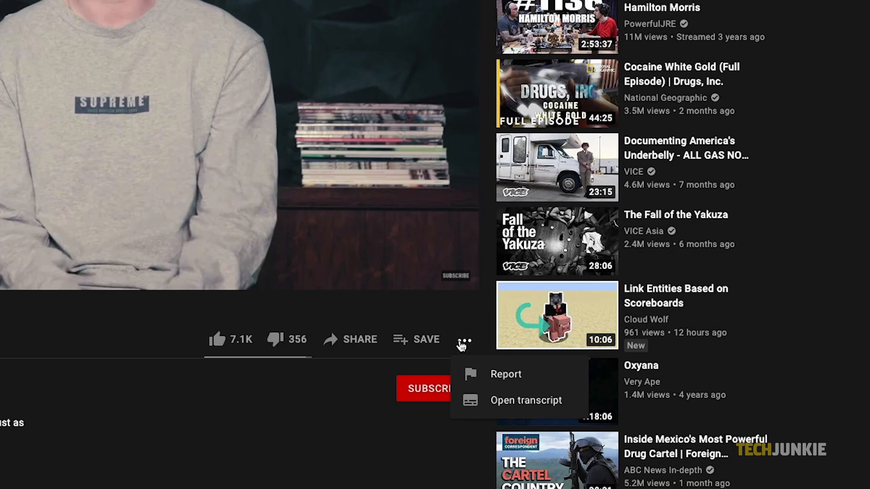
click(525, 400)
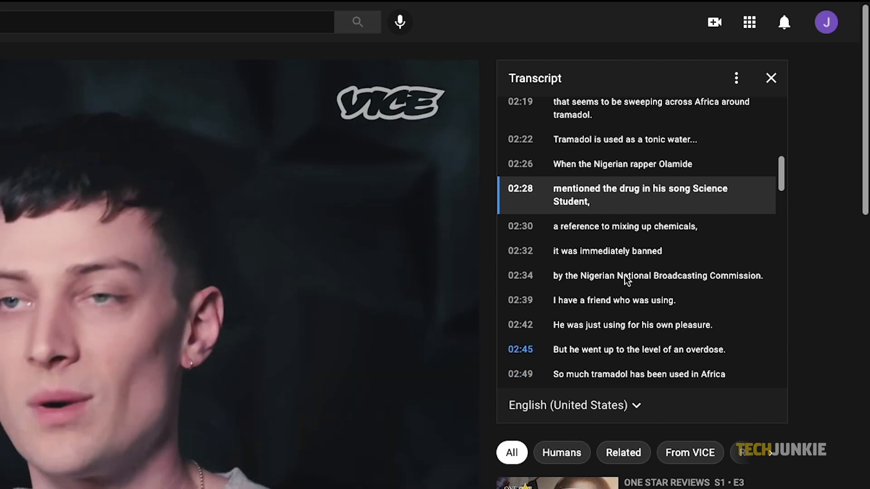
Hide transcript timestamps and search the page for 'french'.
click(736, 77)
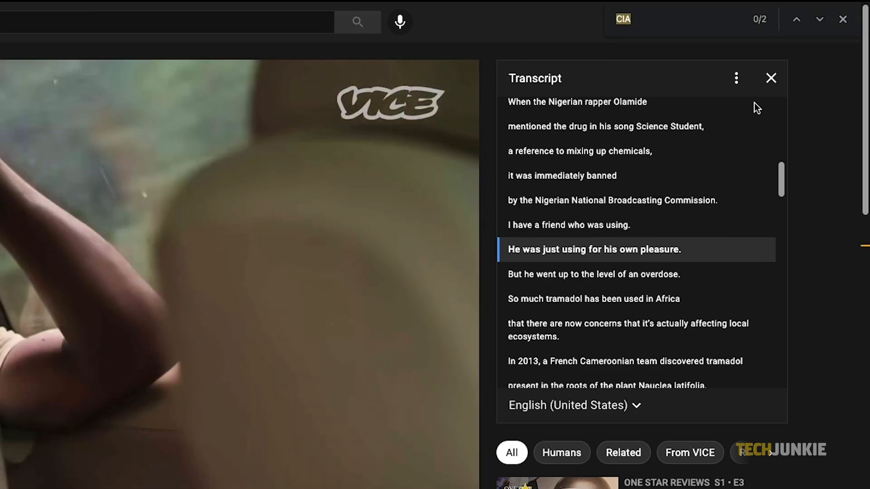
text(french)
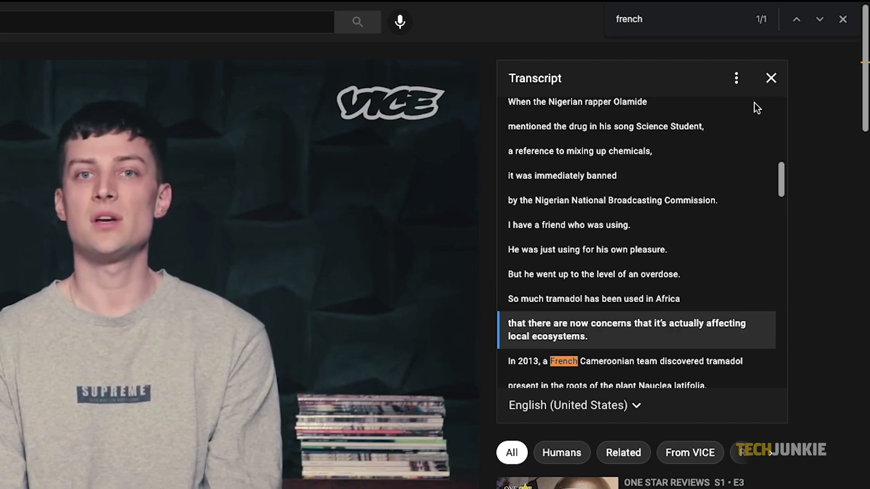
Switch the transcript language to French (auto-generated).
click(574, 405)
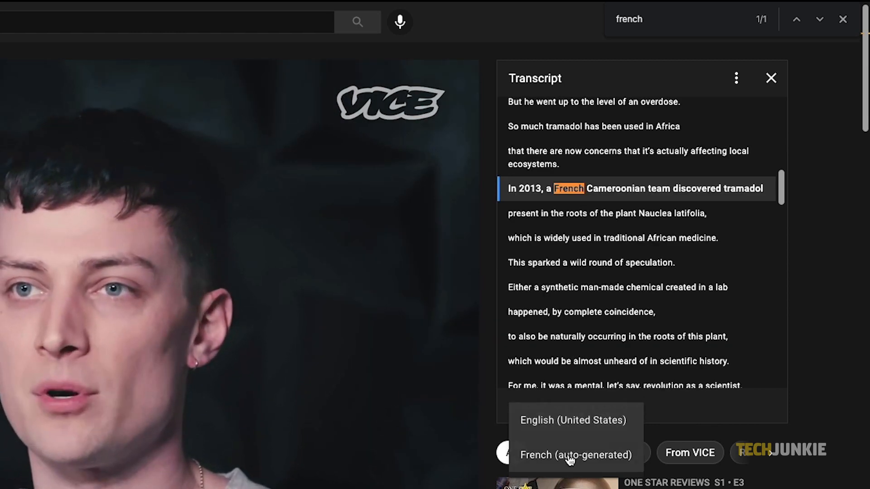
click(576, 455)
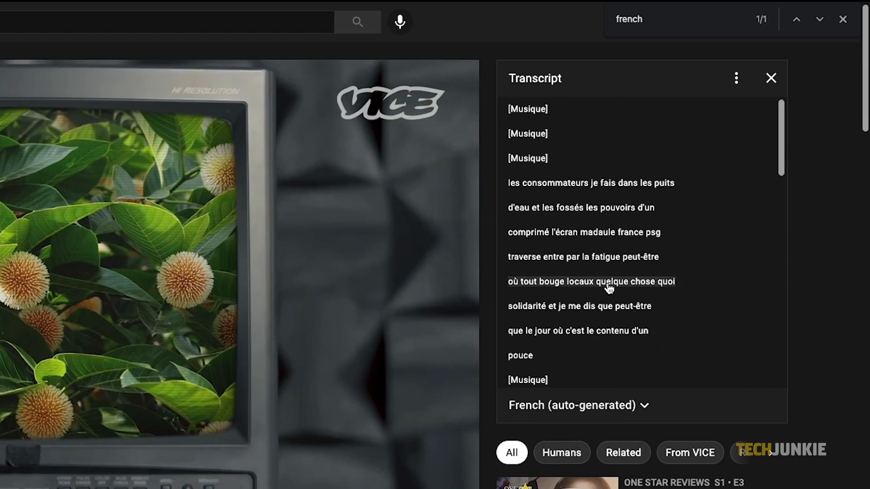
Scroll through the French transcript and copy the selected text to the clipboard.
scroll(down, 3)
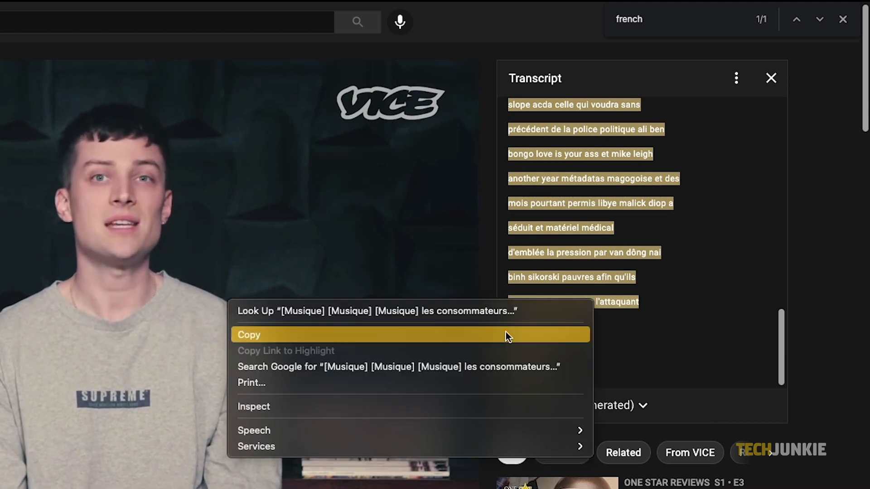
click(249, 335)
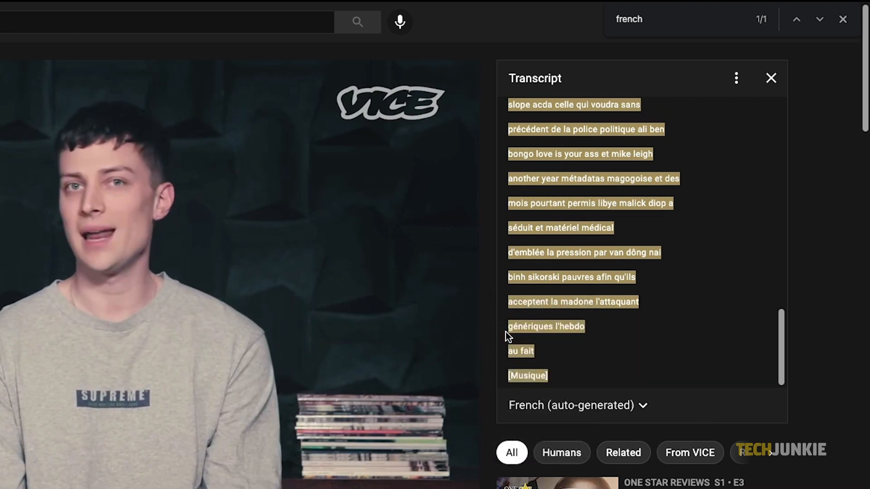